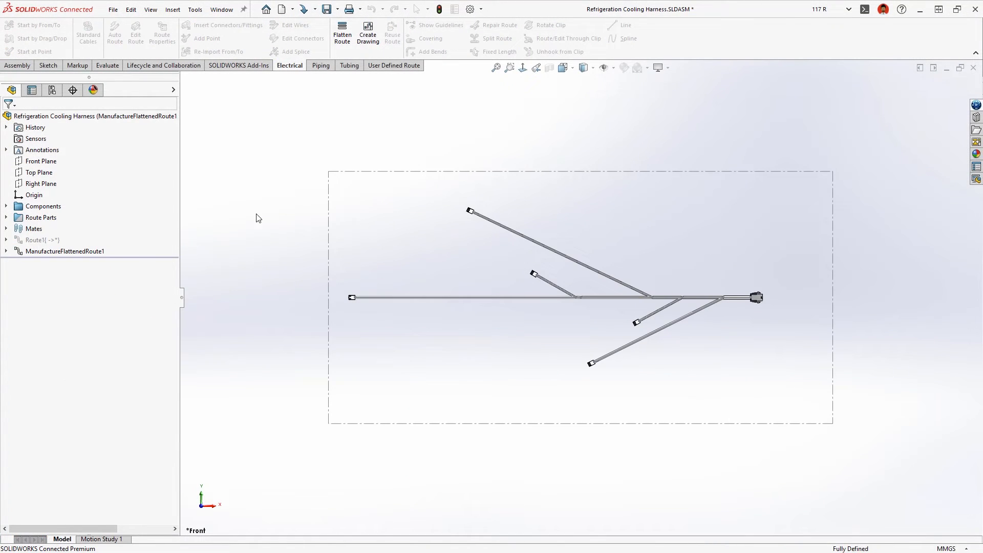
# Step: Create a drawing of the flattened route, keeping BOM, cut list, connector table and balloons checked
pyautogui.click(367, 32)
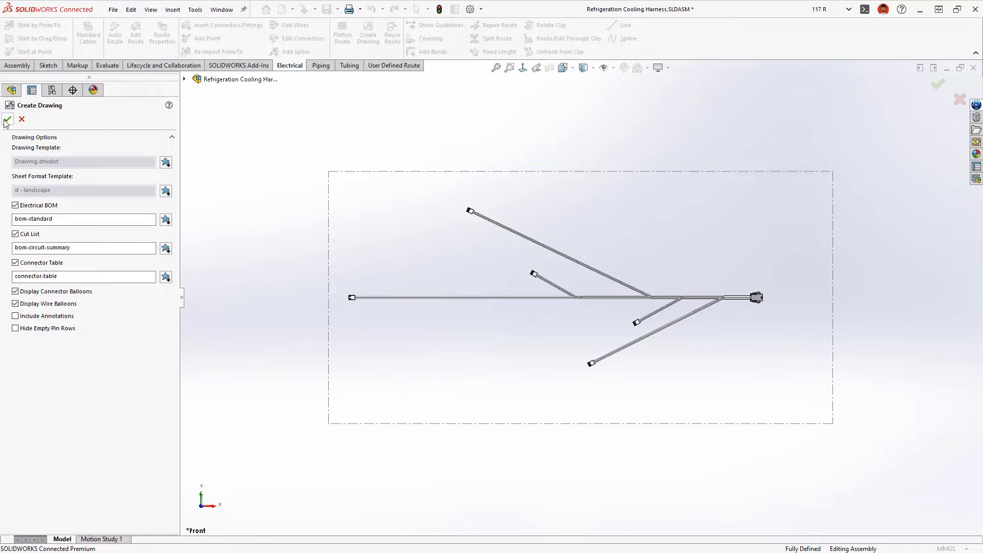
pyautogui.click(8, 120)
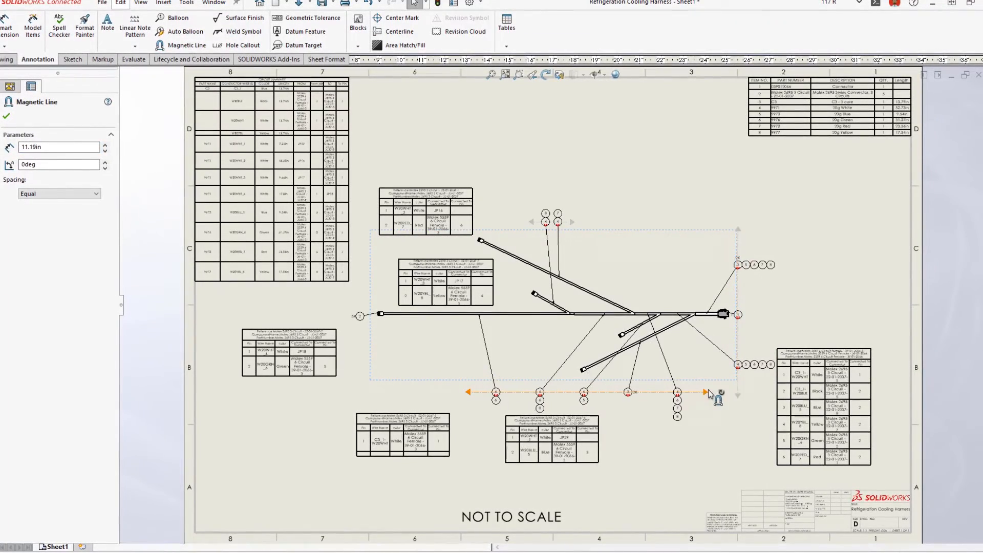
# Step: Drag a magnetic line below the route so the balloons snap onto it evenly spaced
pyautogui.moveTo(711, 393); pyautogui.dragTo(666, 225)
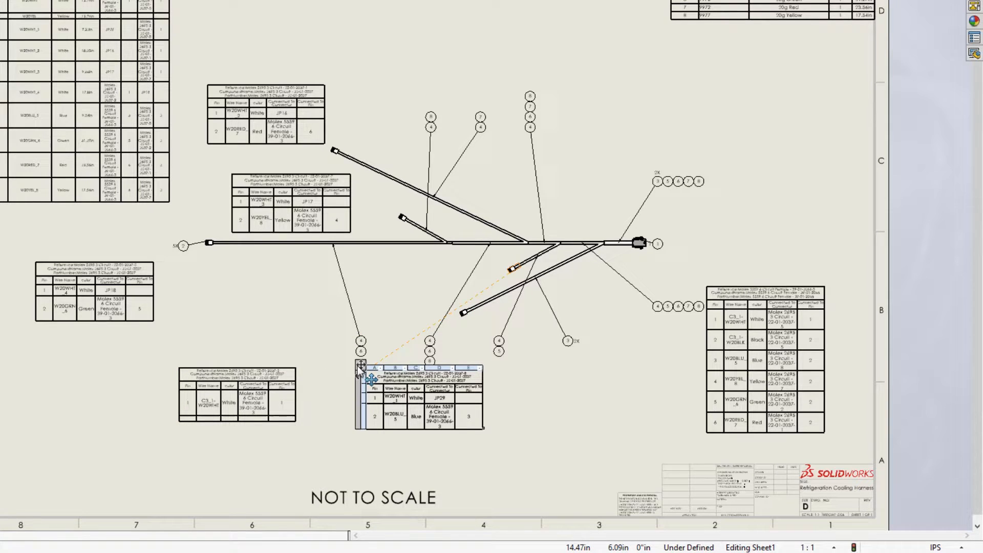
# Step: Insert a ROUTE PROPERTY column named OD in the connector table and update all tables
pyautogui.rightClick(372, 379)
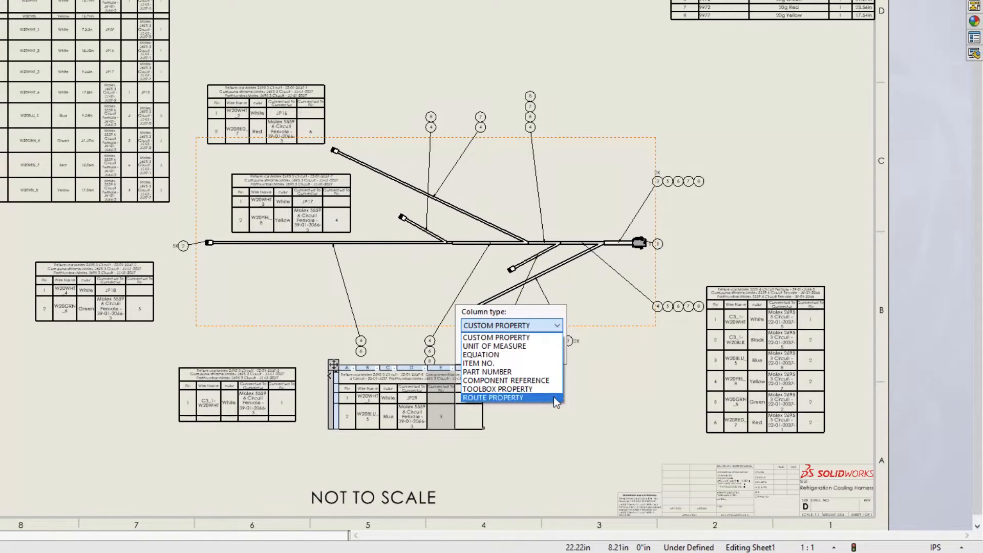
pyautogui.click(495, 397)
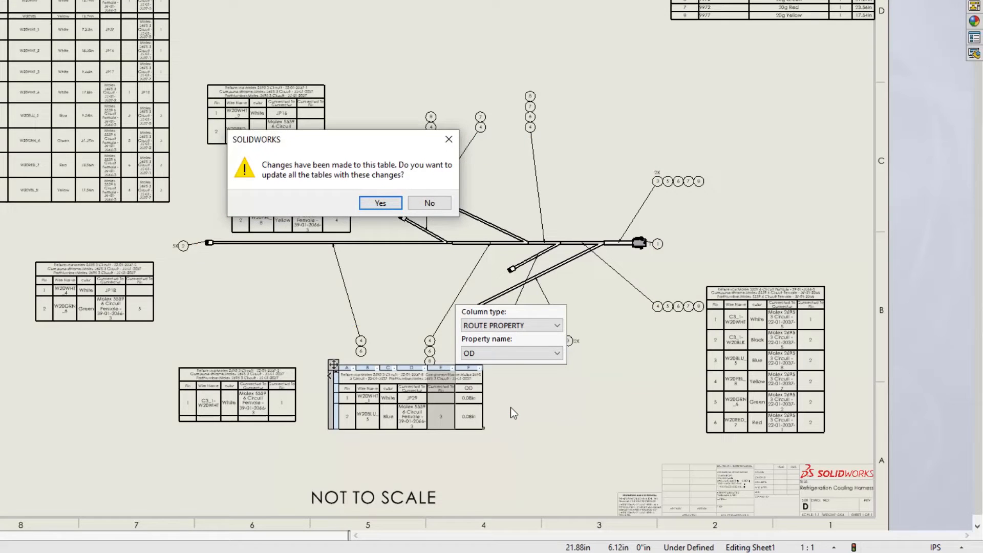
pyautogui.click(380, 202)
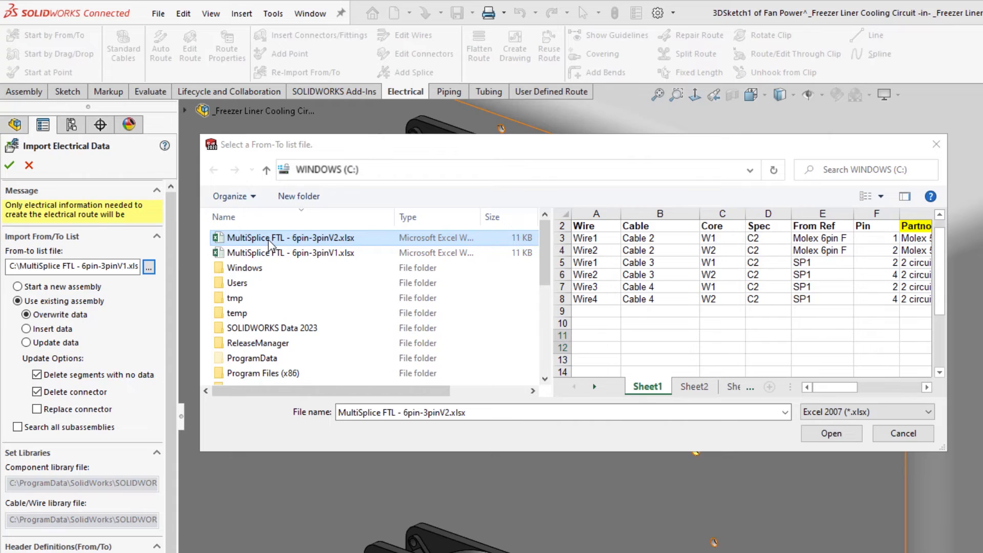
# Step: Import MultiSplice FTL - 6pin-3pinV2.xlsx, insert its new components and begin routing
pyautogui.click(831, 433)
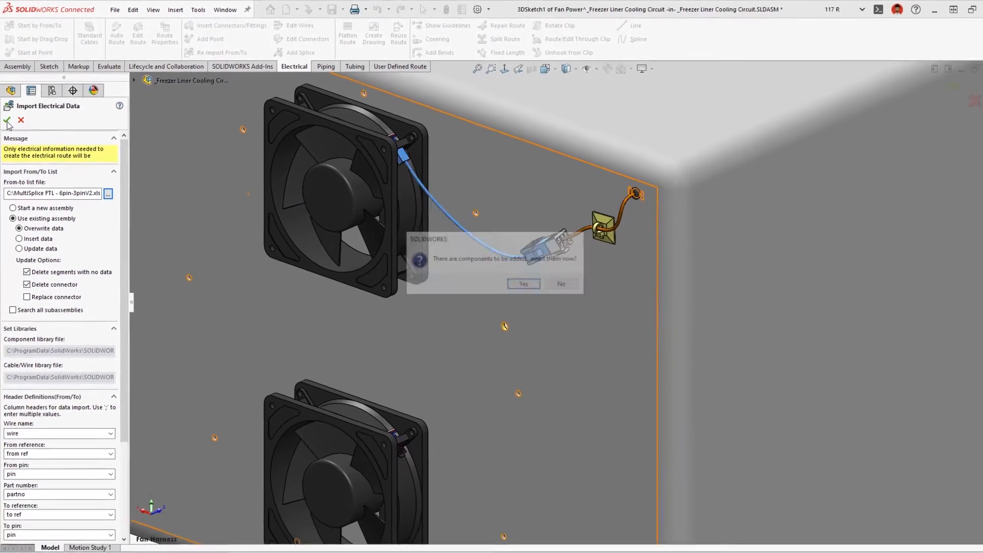
pyautogui.click(523, 282)
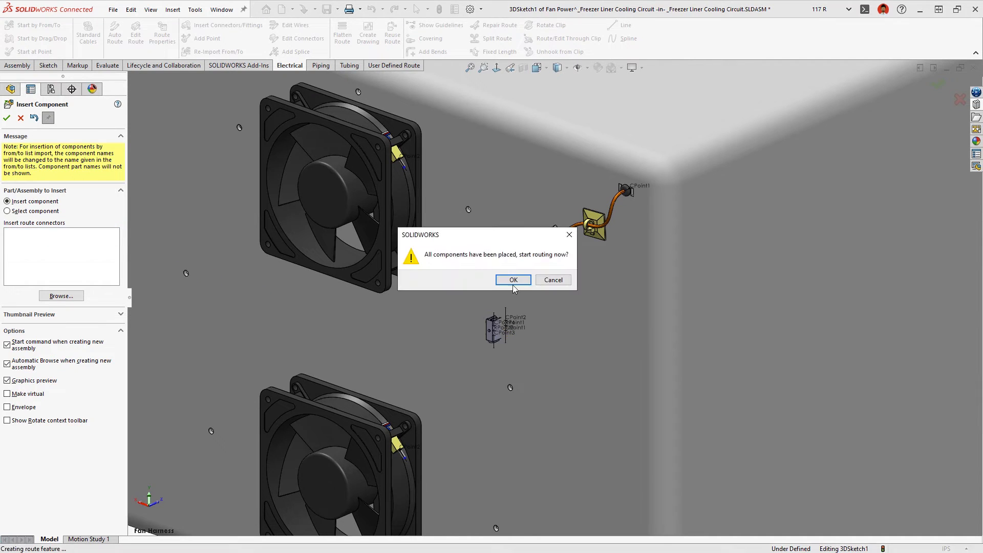
pyautogui.click(513, 279)
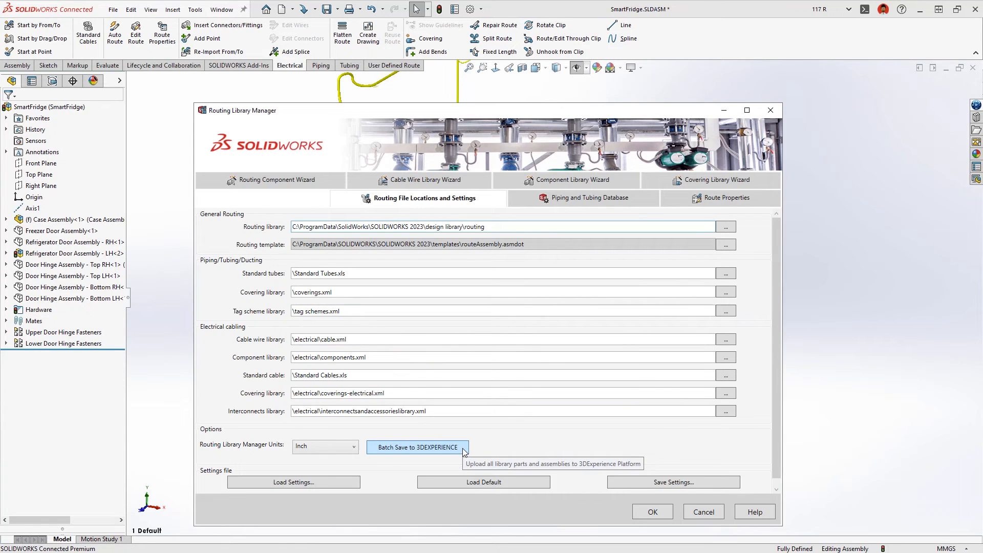
# Step: Batch-save the routing library to the Routing Library bookmark on 3DEXPERIENCE
pyautogui.click(418, 446)
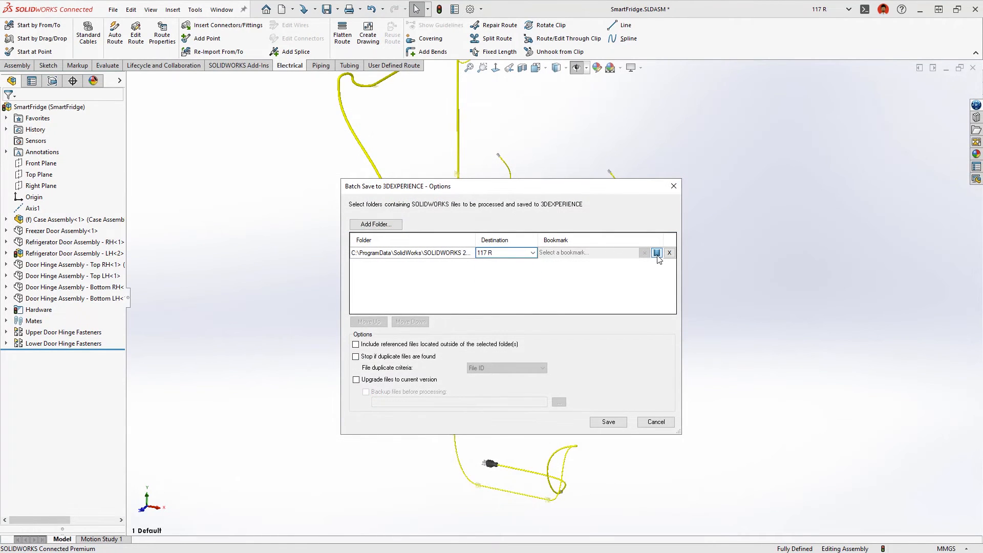
pyautogui.click(656, 252)
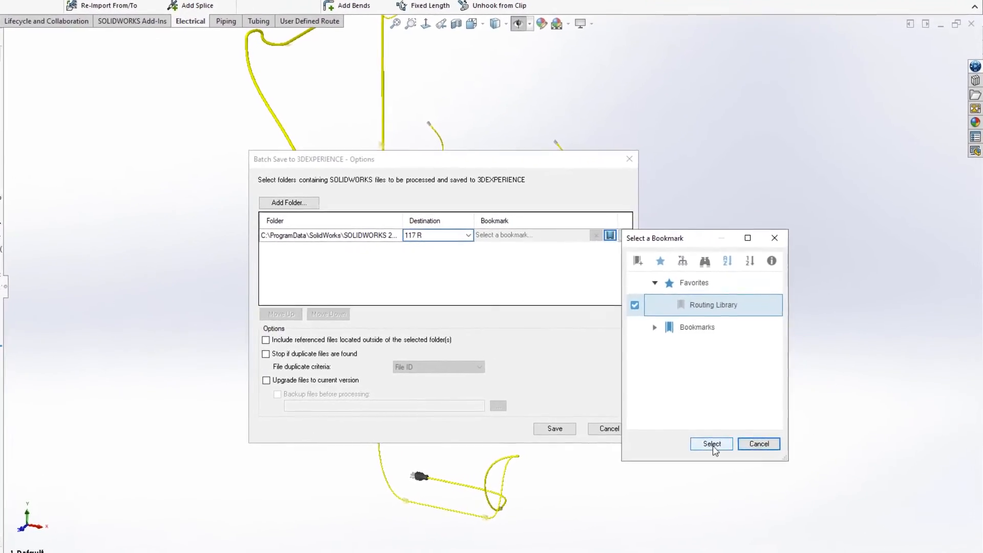
pyautogui.click(711, 444)
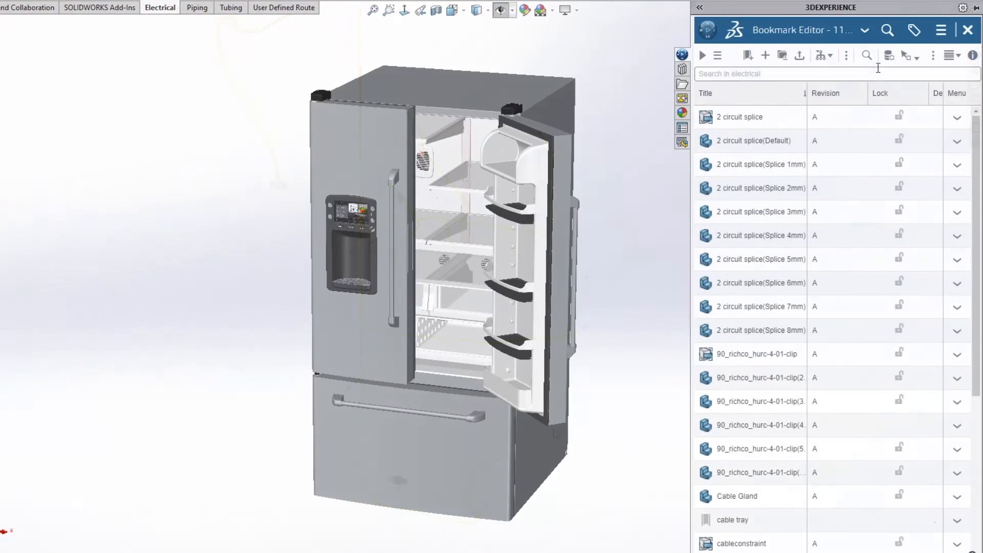
# Step: Search 'molex' in 3DSearch and view the Molex 5557 20p male connector's details
pyautogui.write('molex')
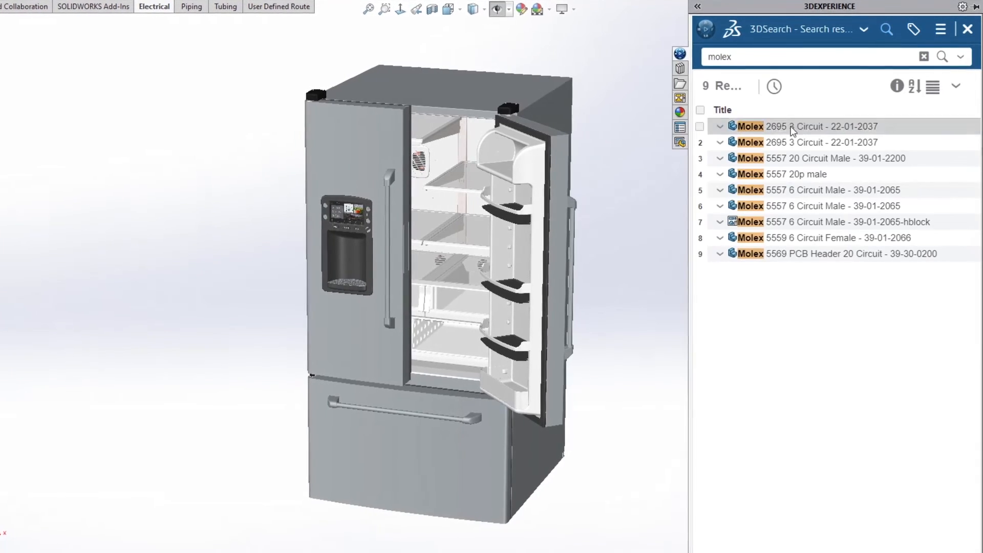
pyautogui.doubleClick(784, 174)
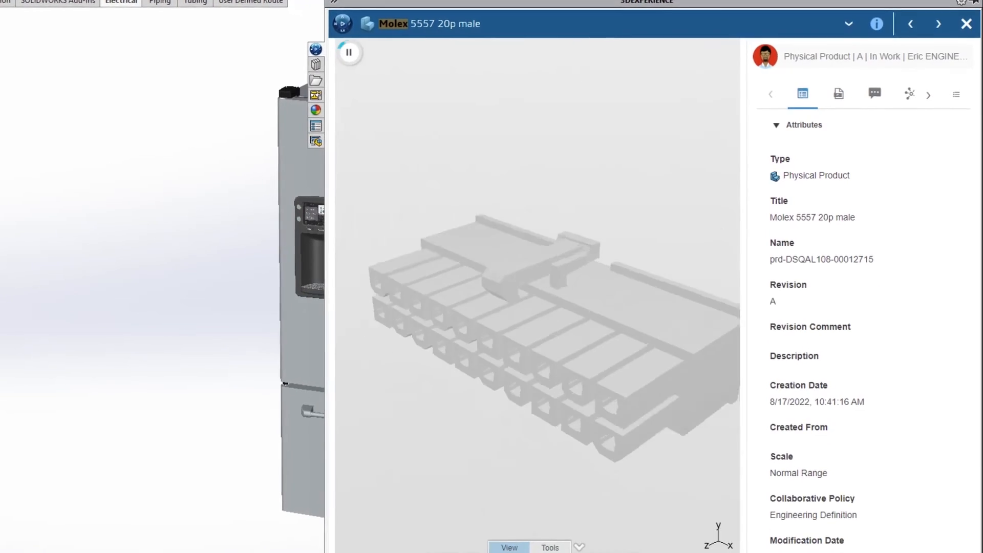